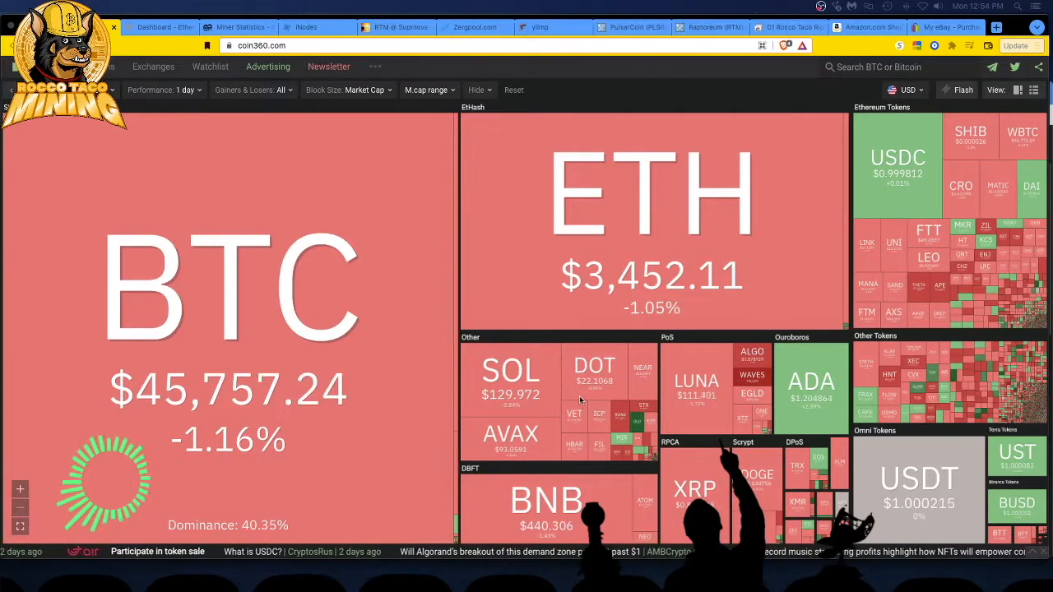
pyautogui.moveTo(646, 240)
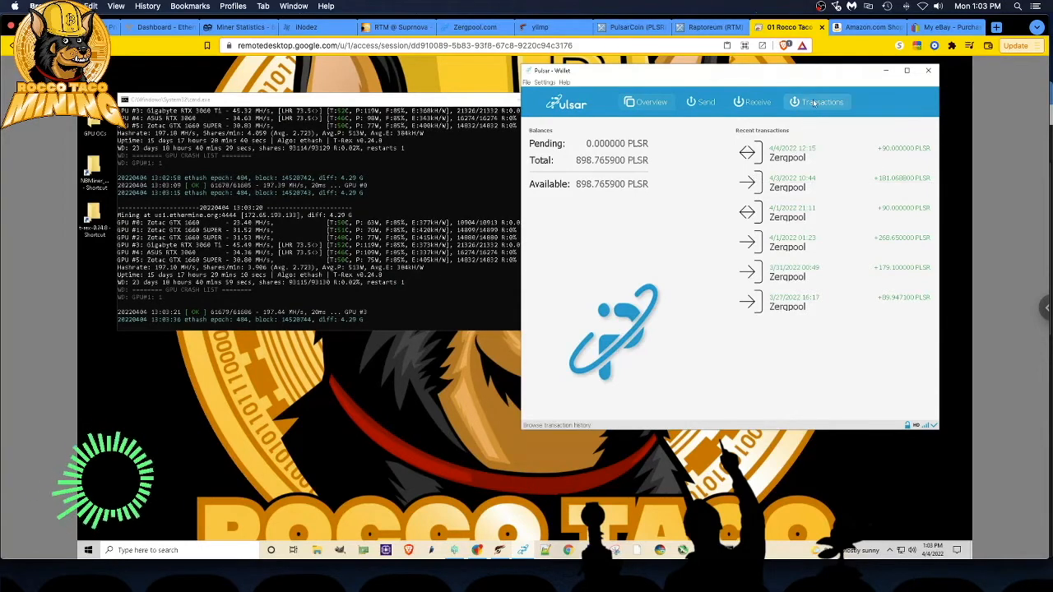
# Review Zergpool wallet transactions and earnings (five rigs, 437.6 kh/s, 112.9 PLSR), then show PulsarCoin pool rankings.
pyautogui.click(822, 101)
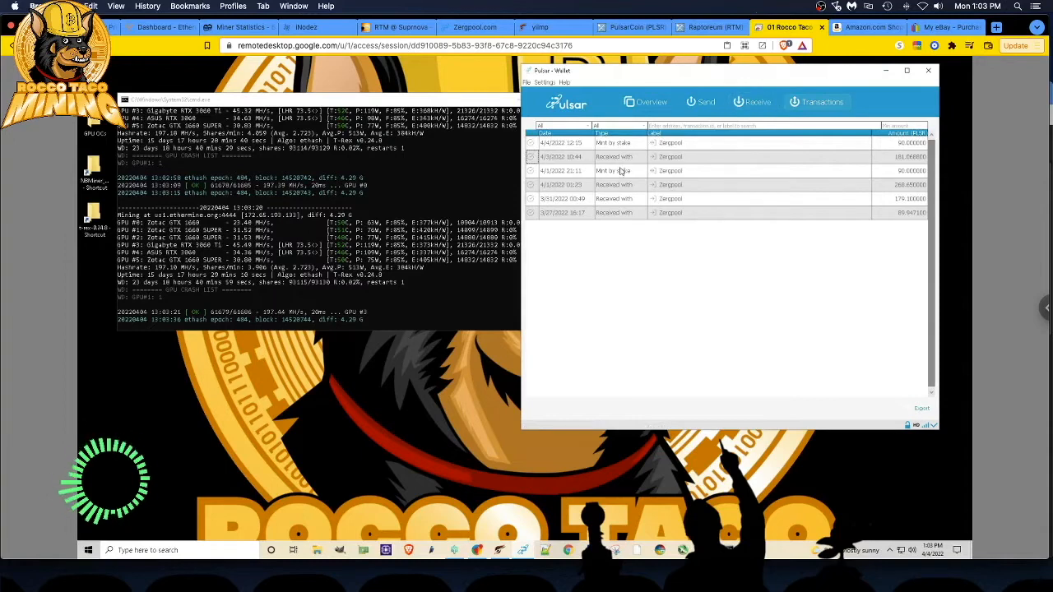
pyautogui.moveTo(891, 200)
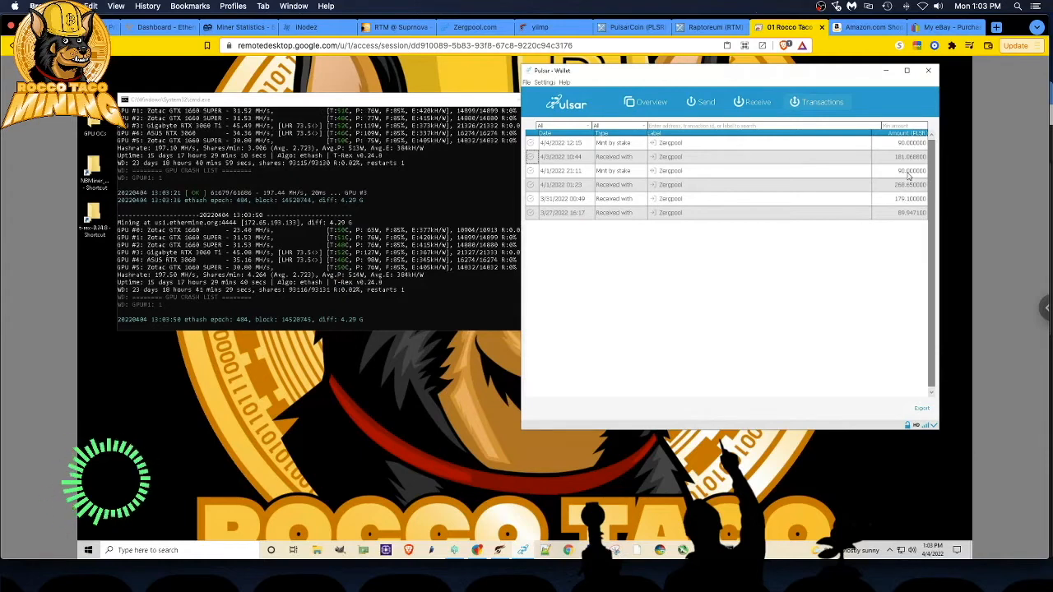
pyautogui.moveTo(905, 170)
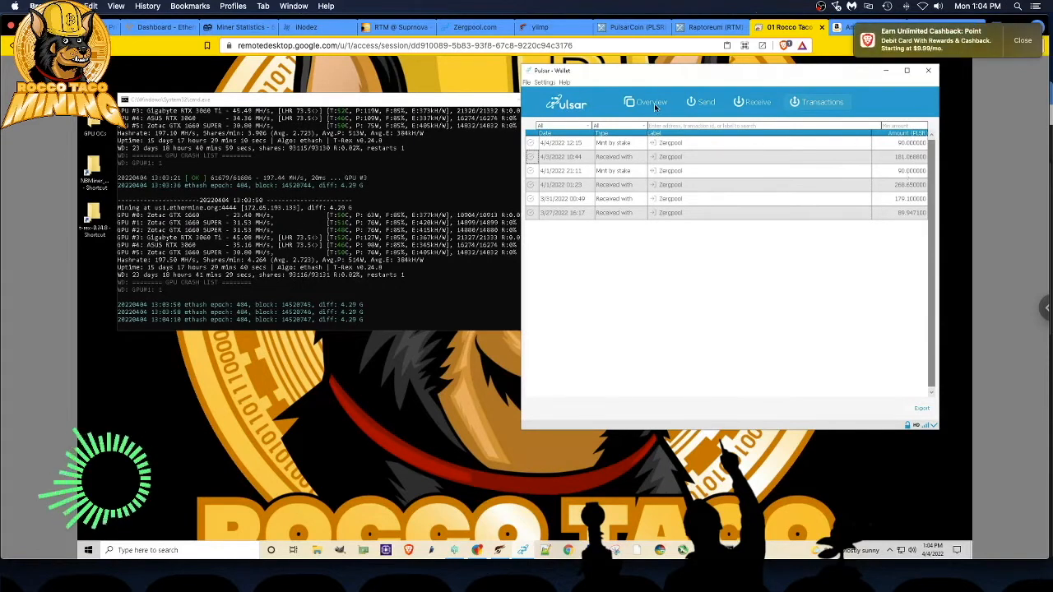
pyautogui.click(650, 102)
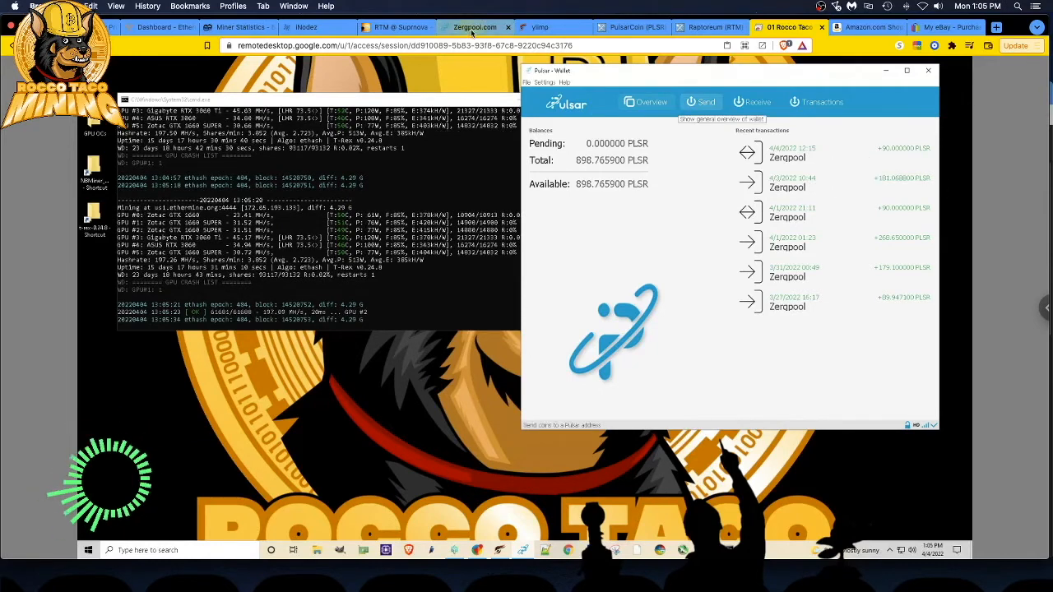
pyautogui.click(475, 27)
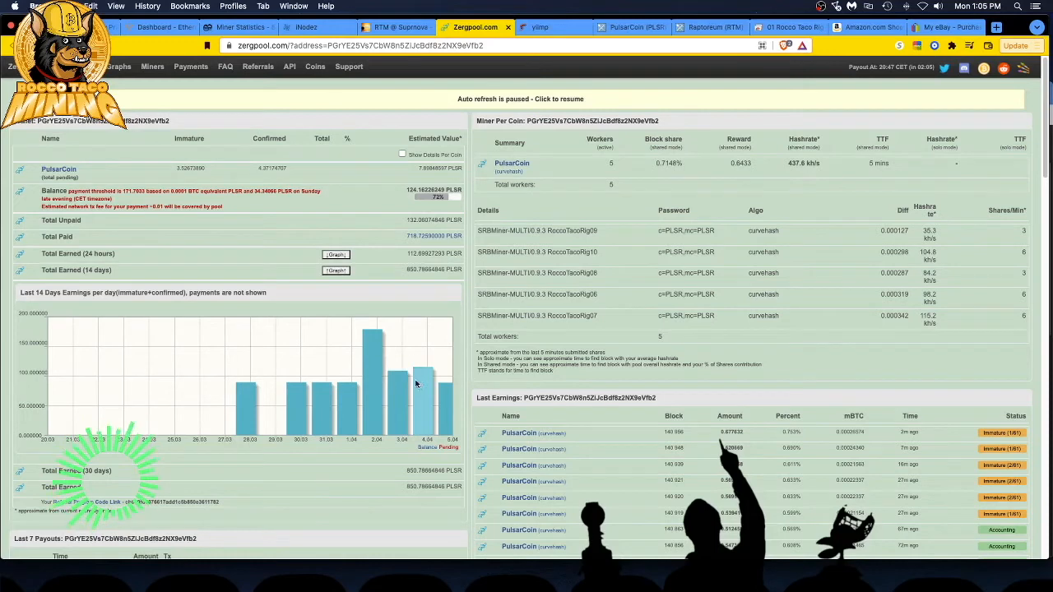
pyautogui.moveTo(424, 377)
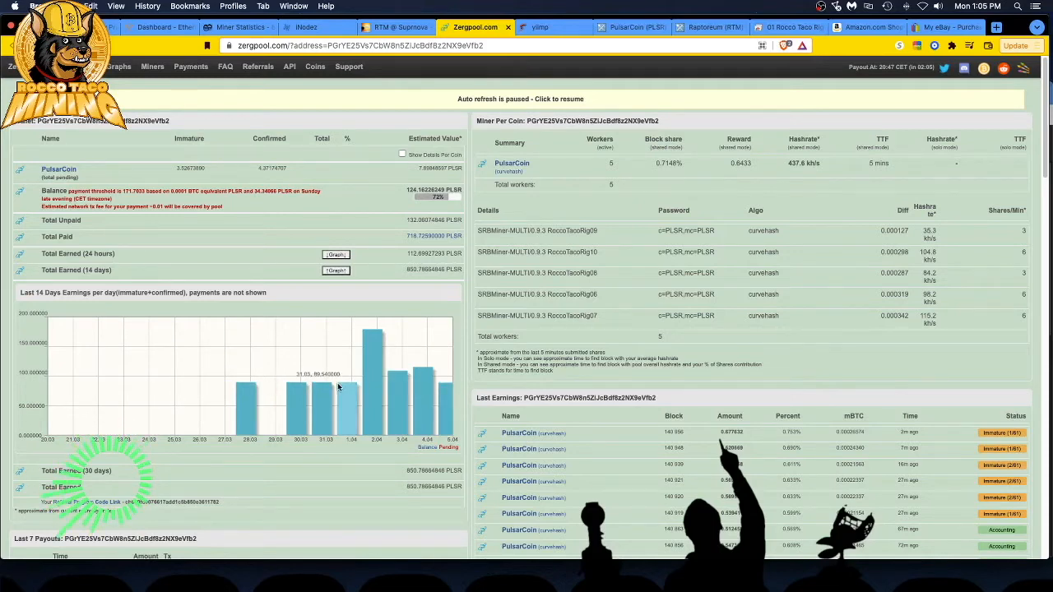
pyautogui.moveTo(376, 379)
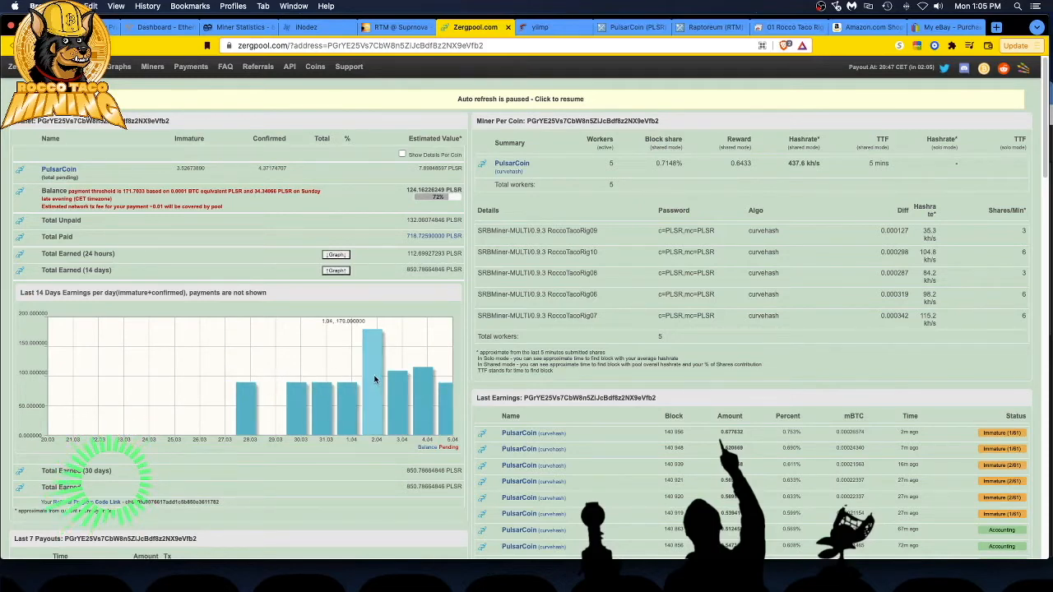
pyautogui.moveTo(272, 414)
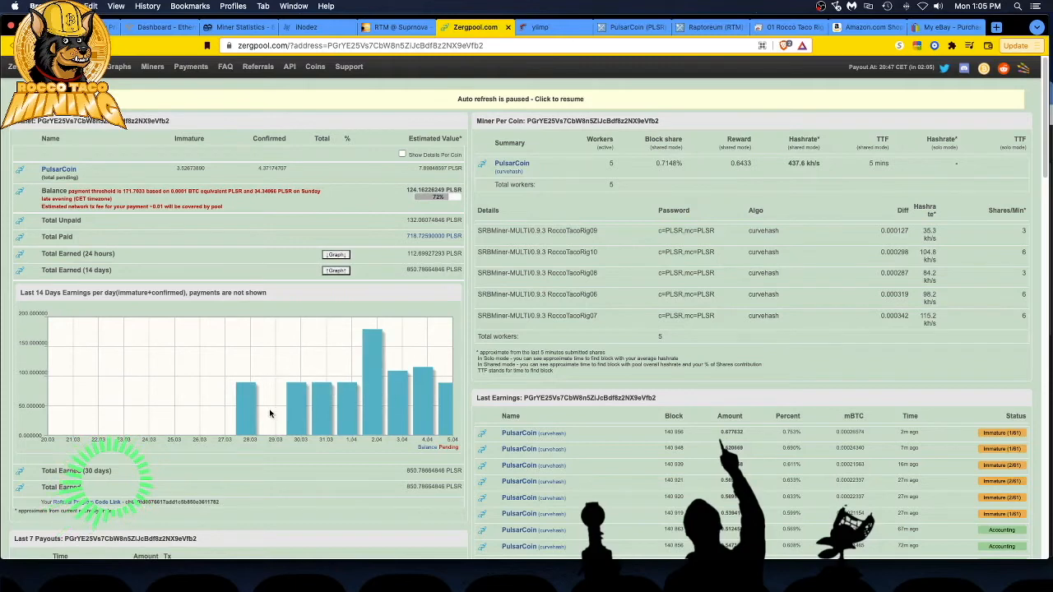
pyautogui.moveTo(349, 399)
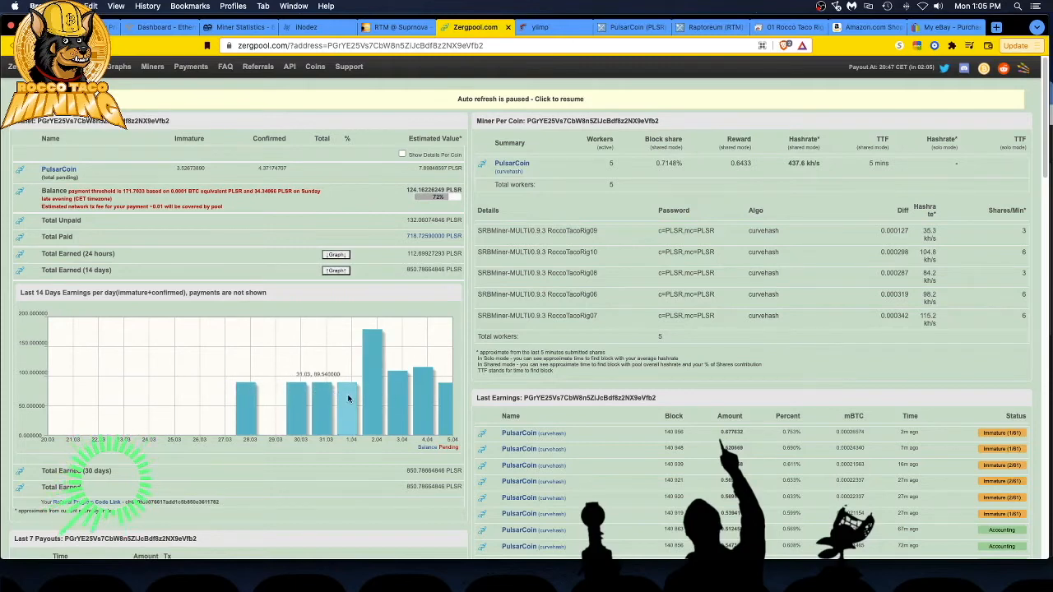
pyautogui.moveTo(399, 397)
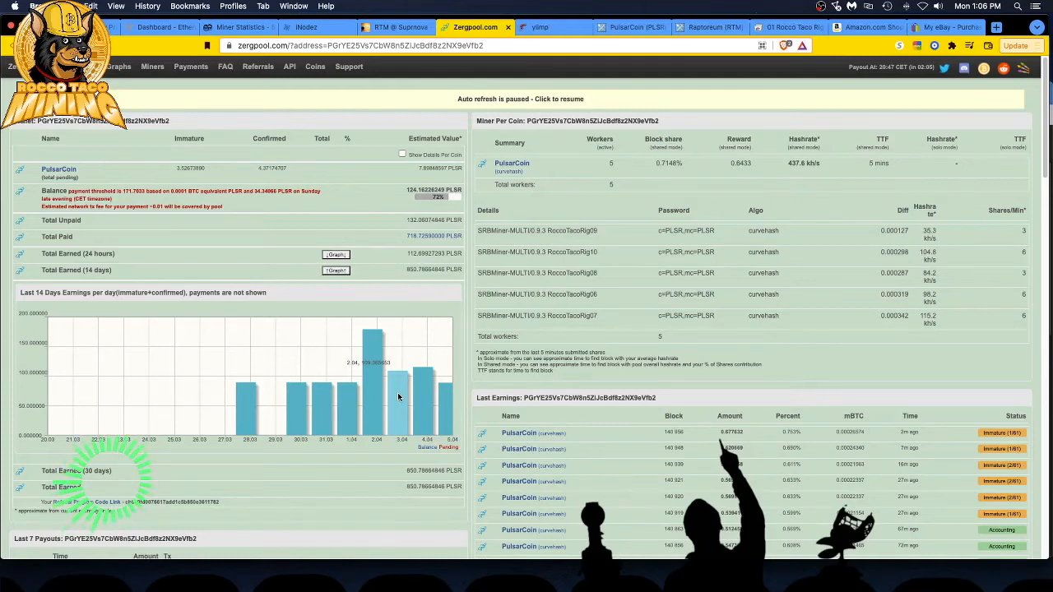
pyautogui.moveTo(397, 397)
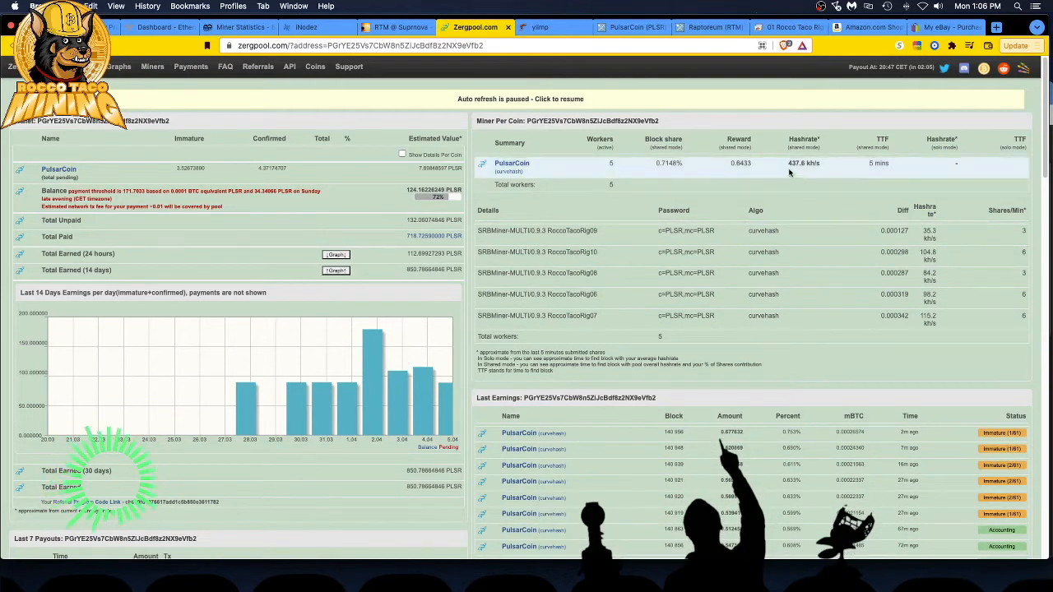
pyautogui.moveTo(792, 171)
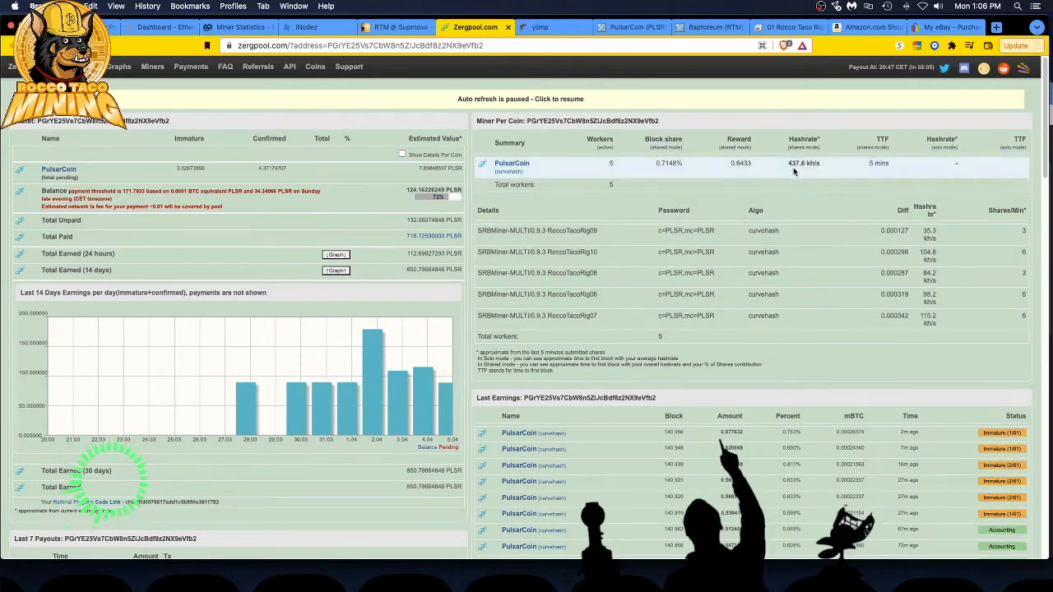
pyautogui.moveTo(596, 286)
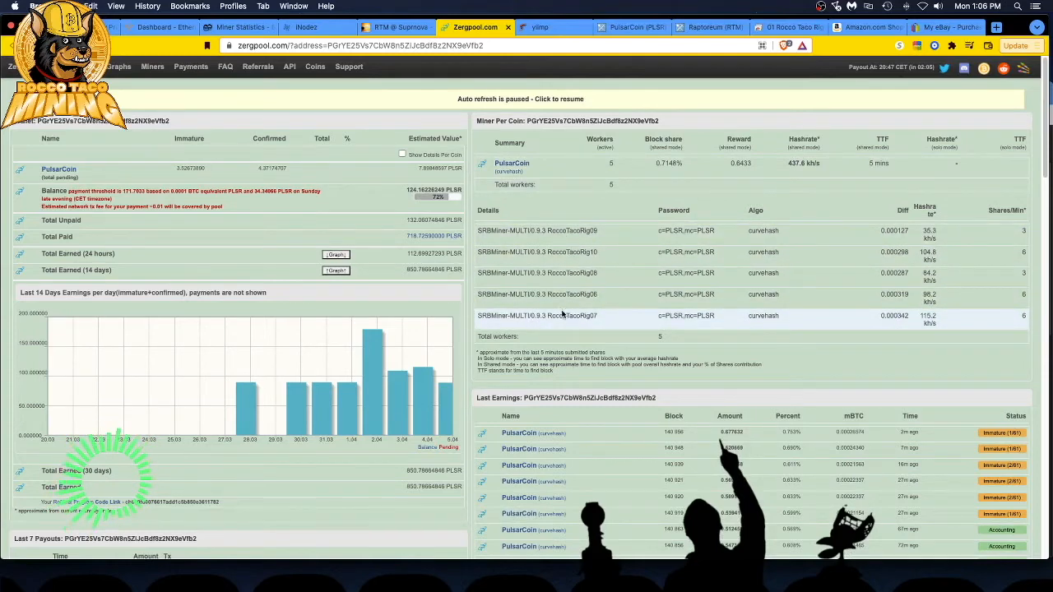
pyautogui.moveTo(537, 315)
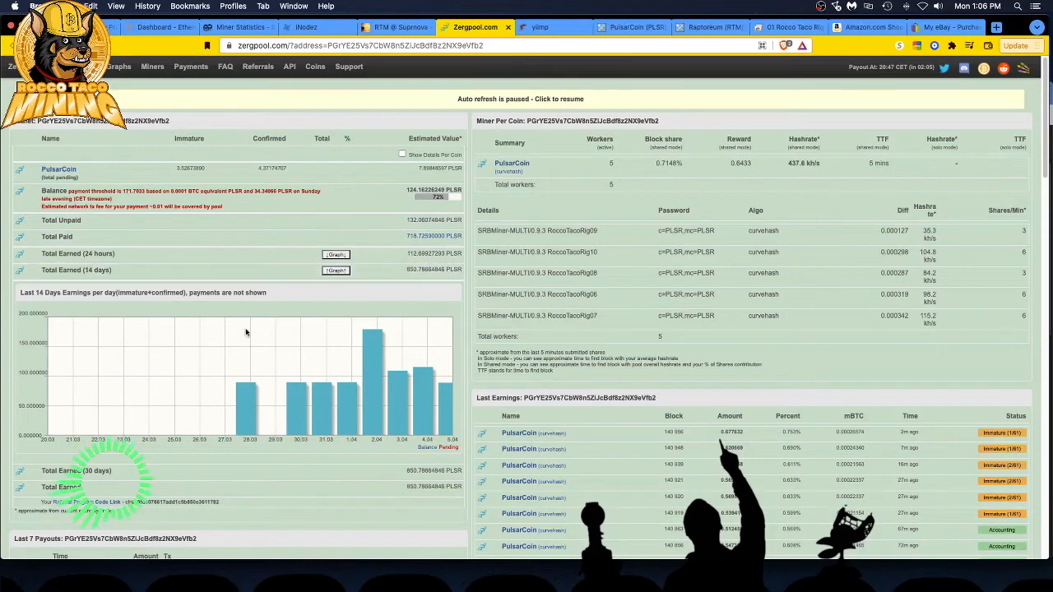
pyautogui.moveTo(412, 339)
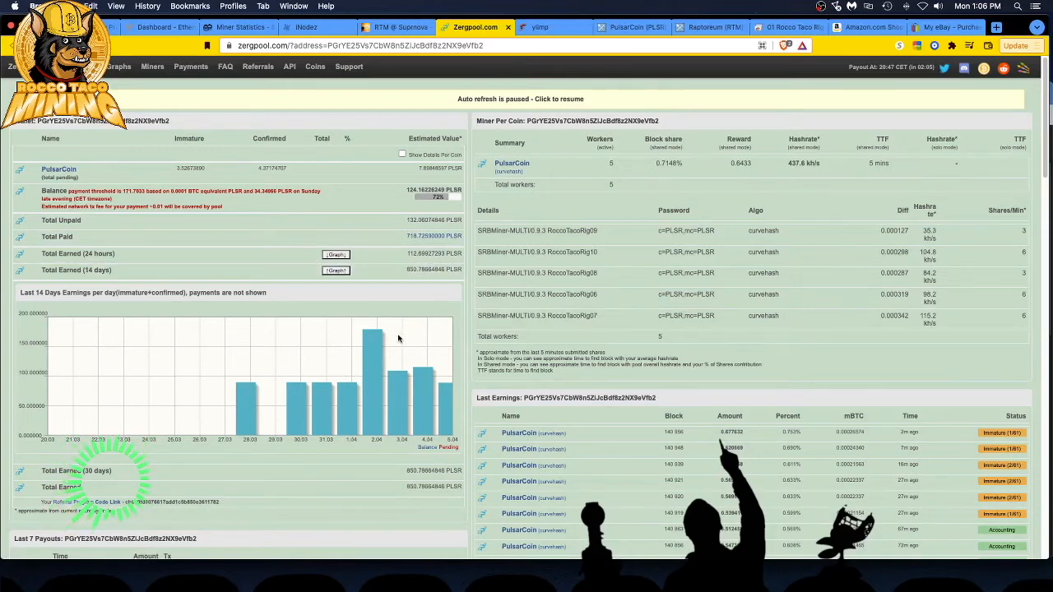
pyautogui.moveTo(221, 336)
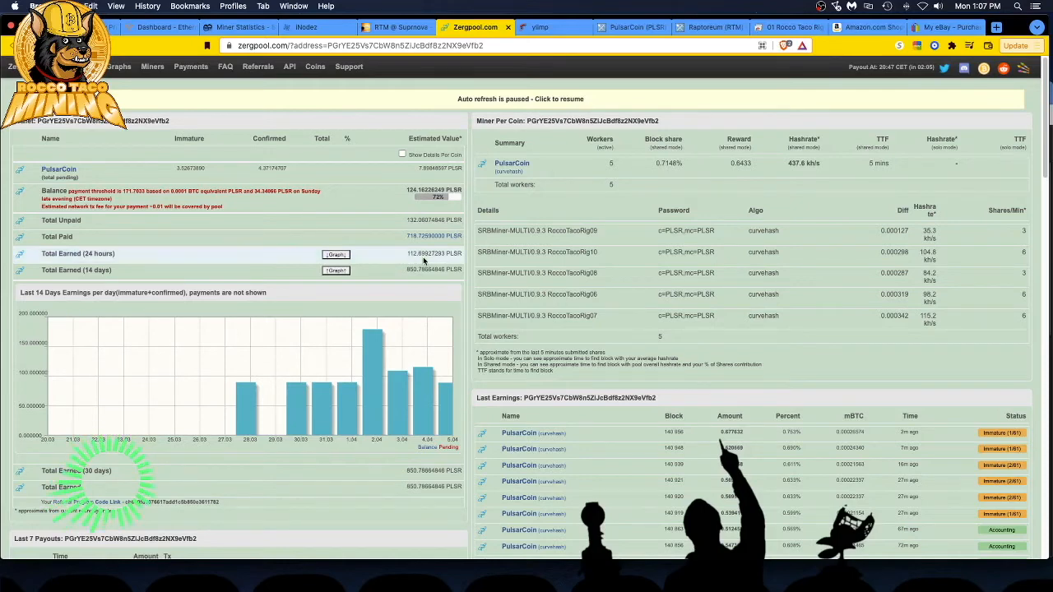
pyautogui.click(631, 27)
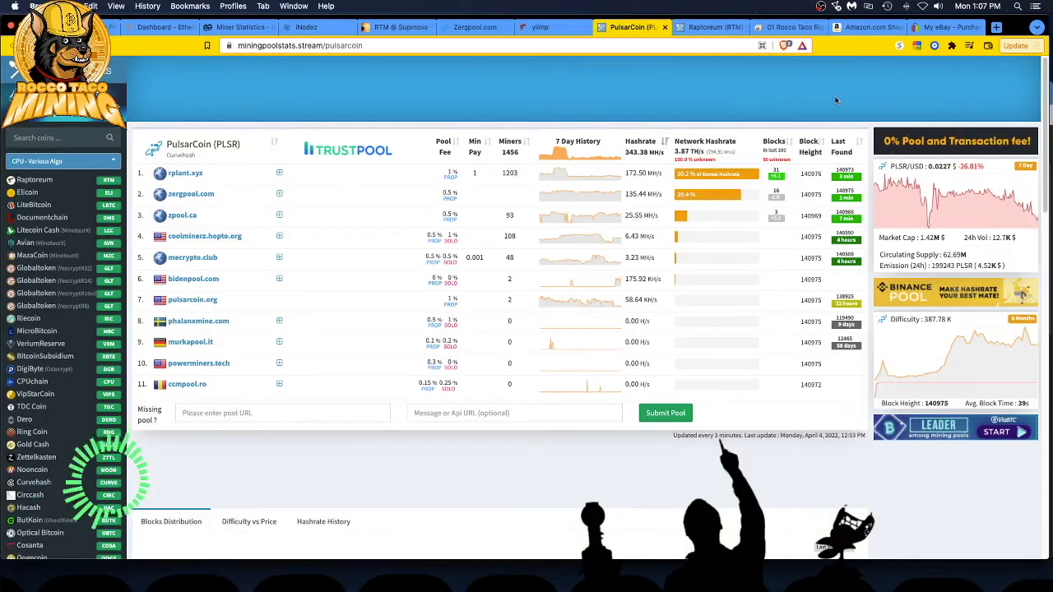
# Show the Raptoreum (RTM) pool ranking on MiningPoolStats, led by flockpool.com at 130.89 MH/s.
pyautogui.click(705, 27)
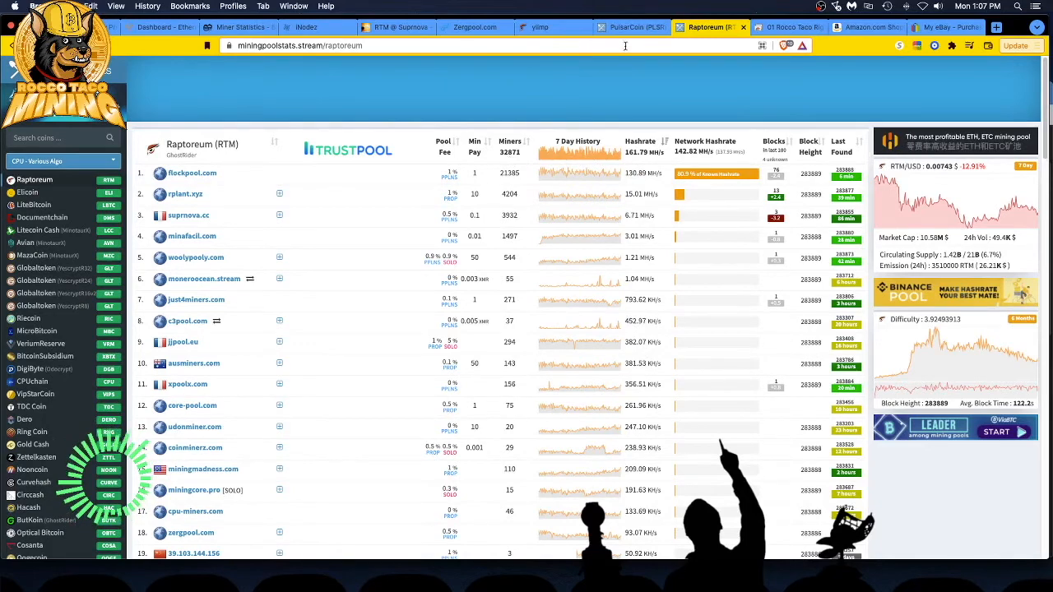
pyautogui.click(625, 28)
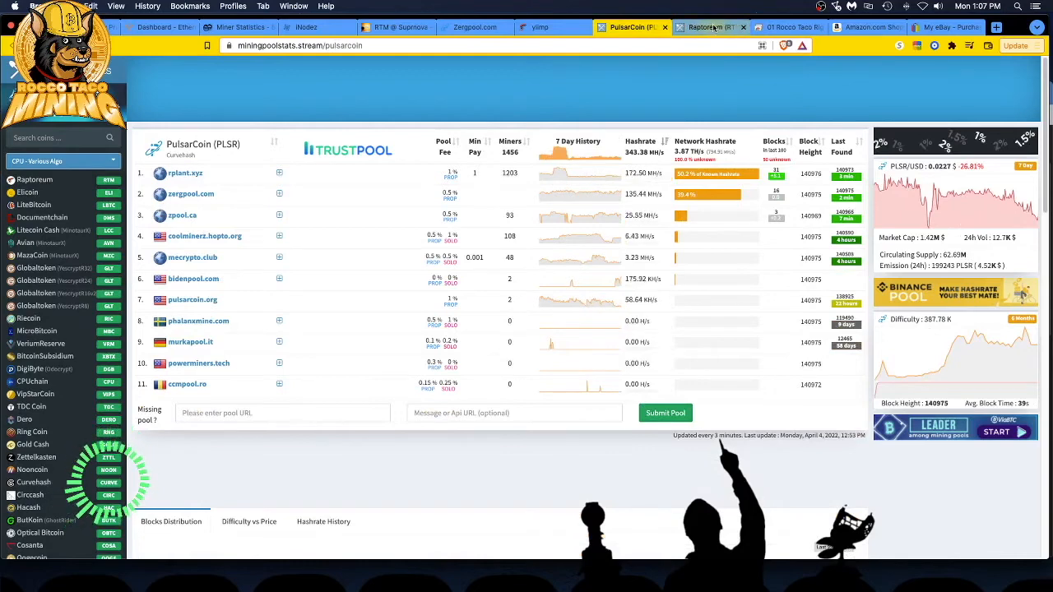
pyautogui.click(708, 27)
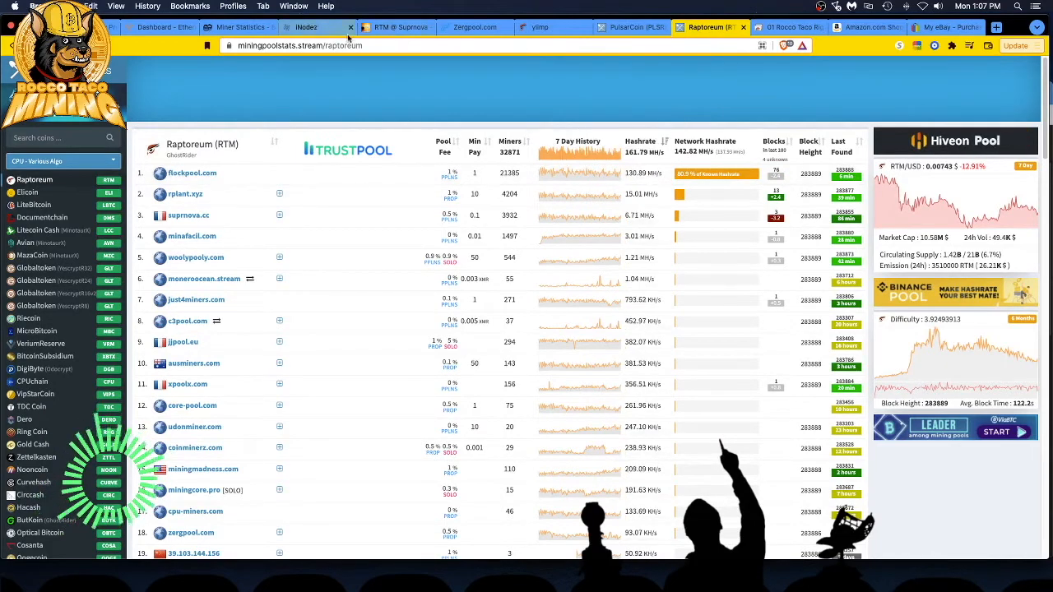
pyautogui.click(317, 27)
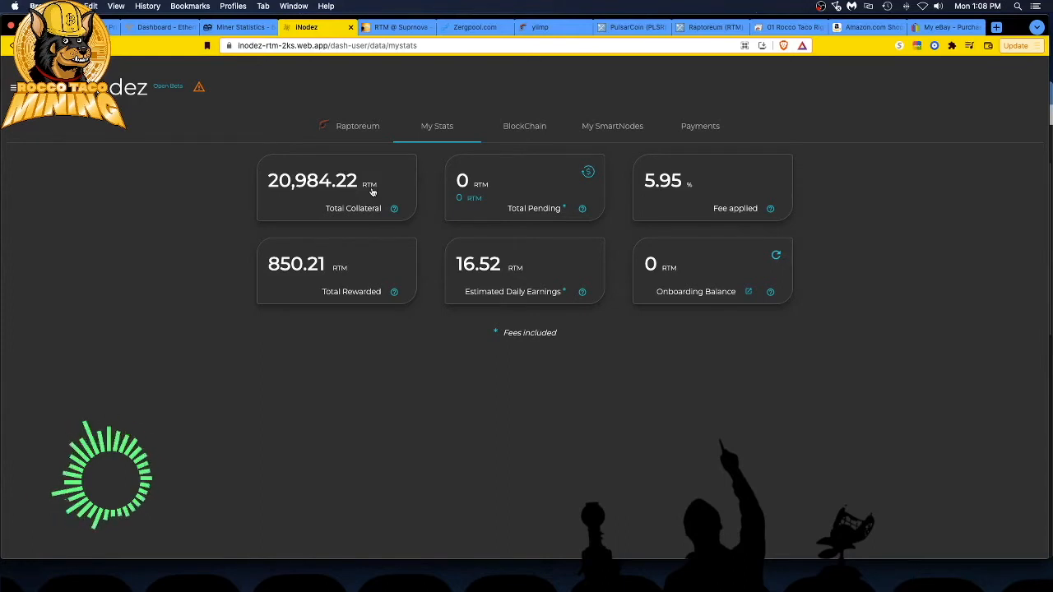
# Return to the Zergpool PulsarCoin earnings page showing five rigs at 437.6 kh/s.
pyautogui.click(475, 27)
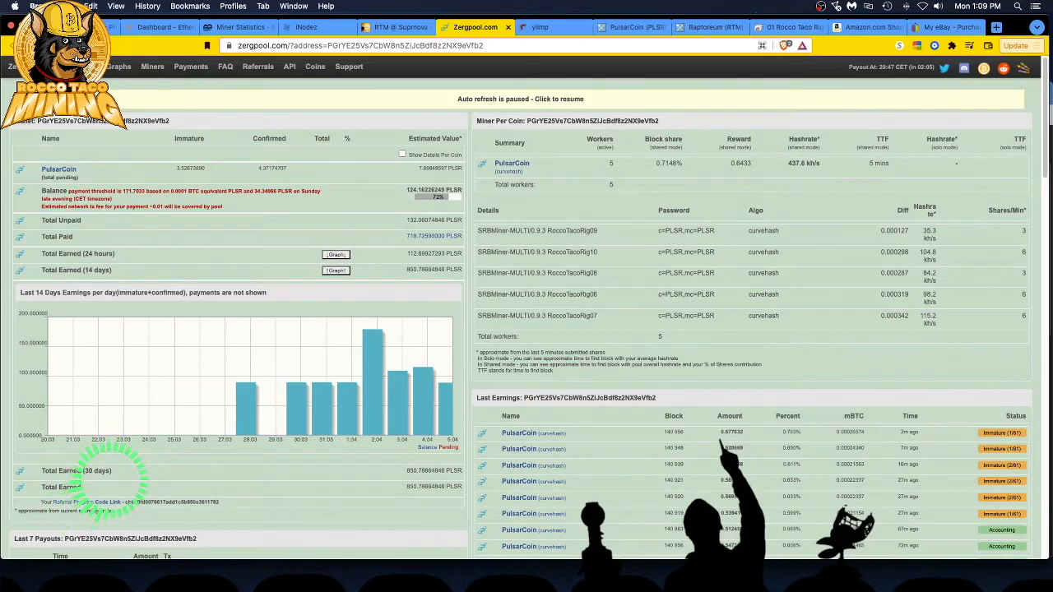
pyautogui.click(864, 28)
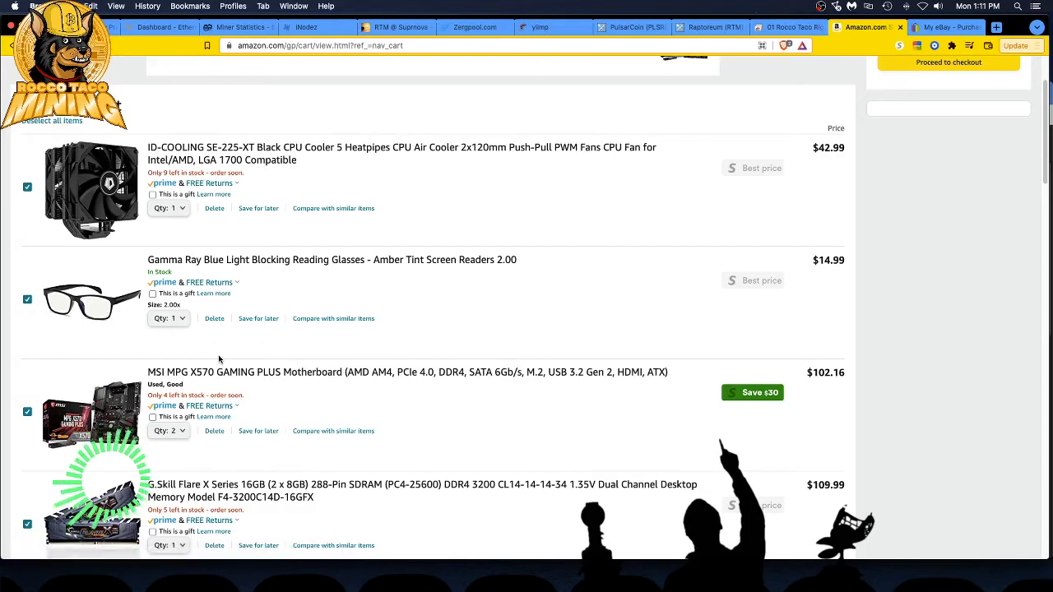
# Scroll through the Amazon cart's 7 mining-rig items ($428.27 subtotal) and back to the top.
pyautogui.scroll(-3)
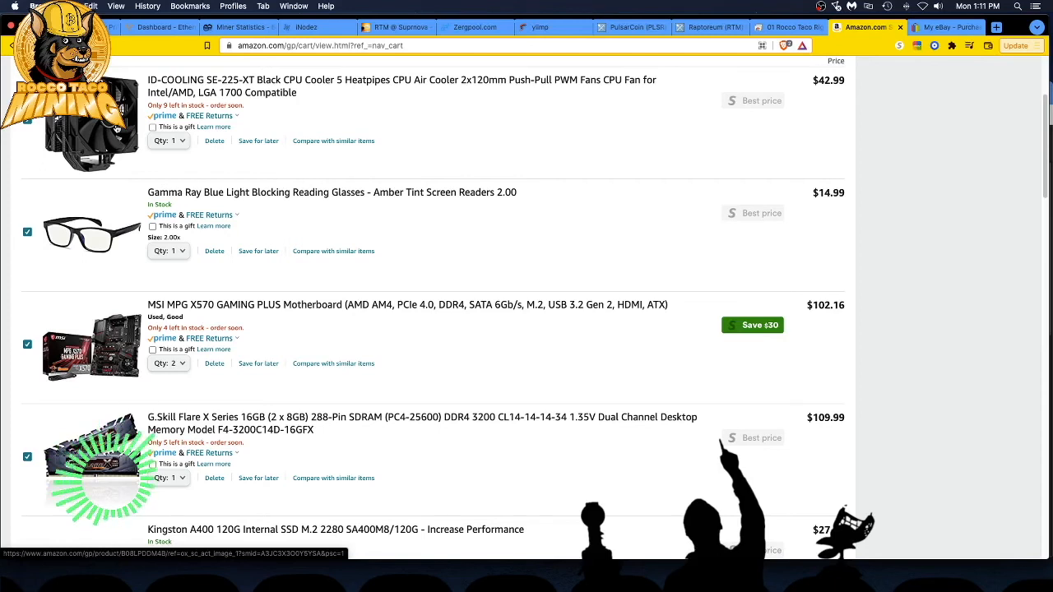
pyautogui.scroll(-3)
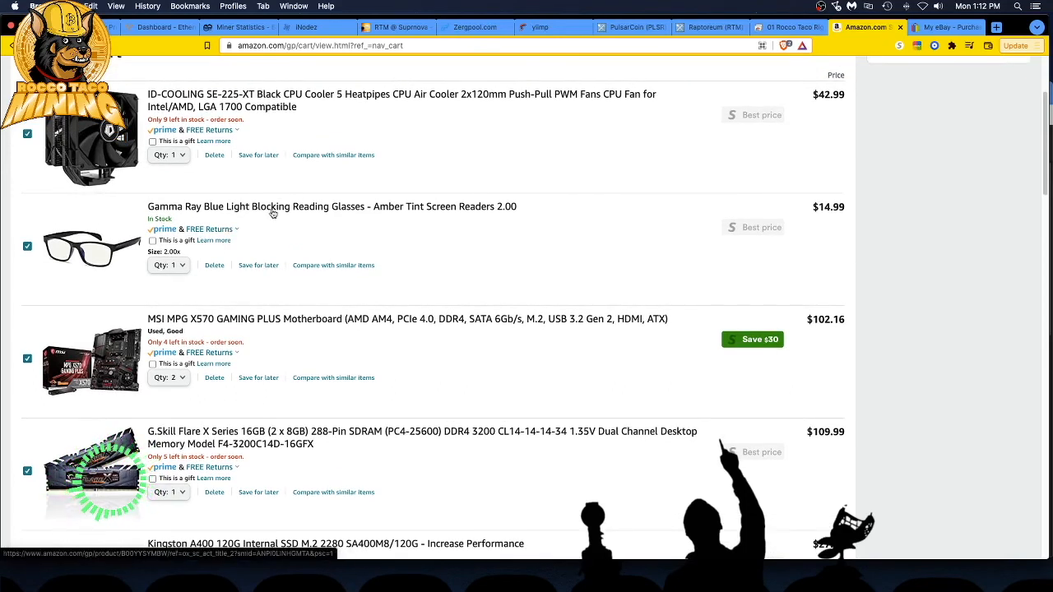
pyautogui.scroll(3)
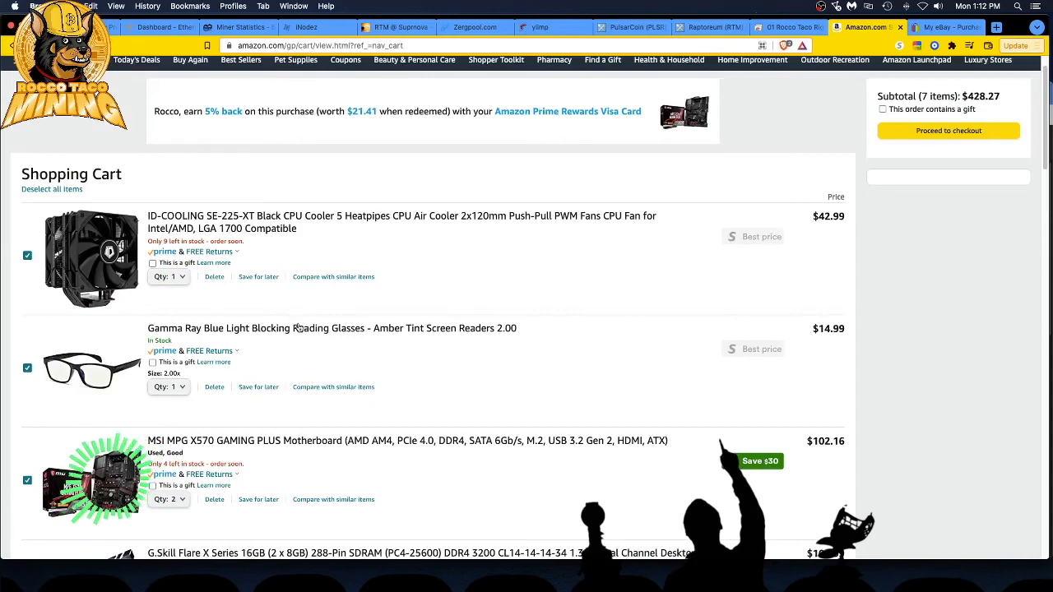
pyautogui.scroll(-3)
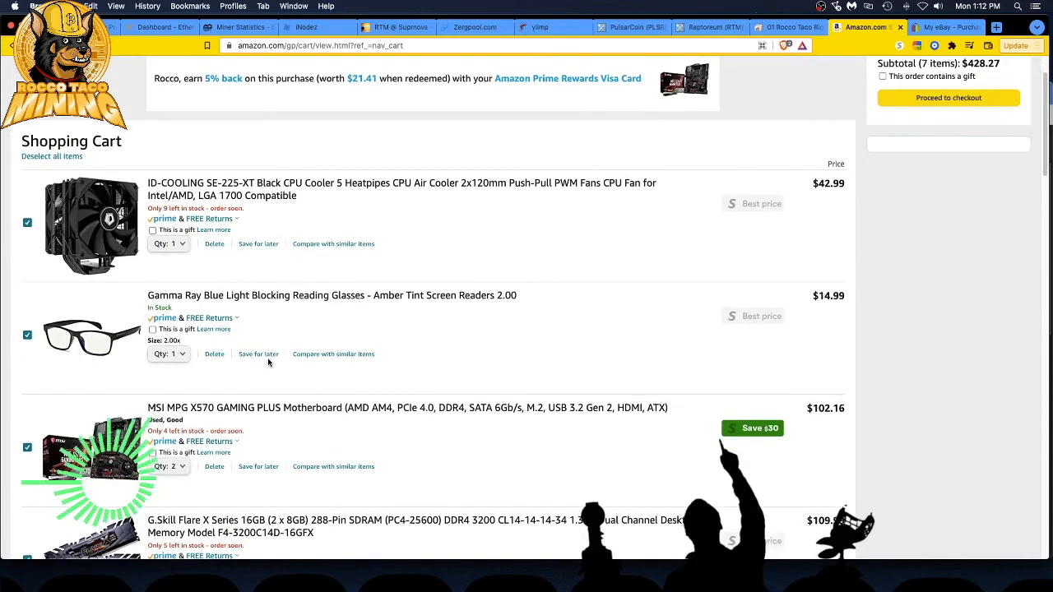
pyautogui.scroll(-3)
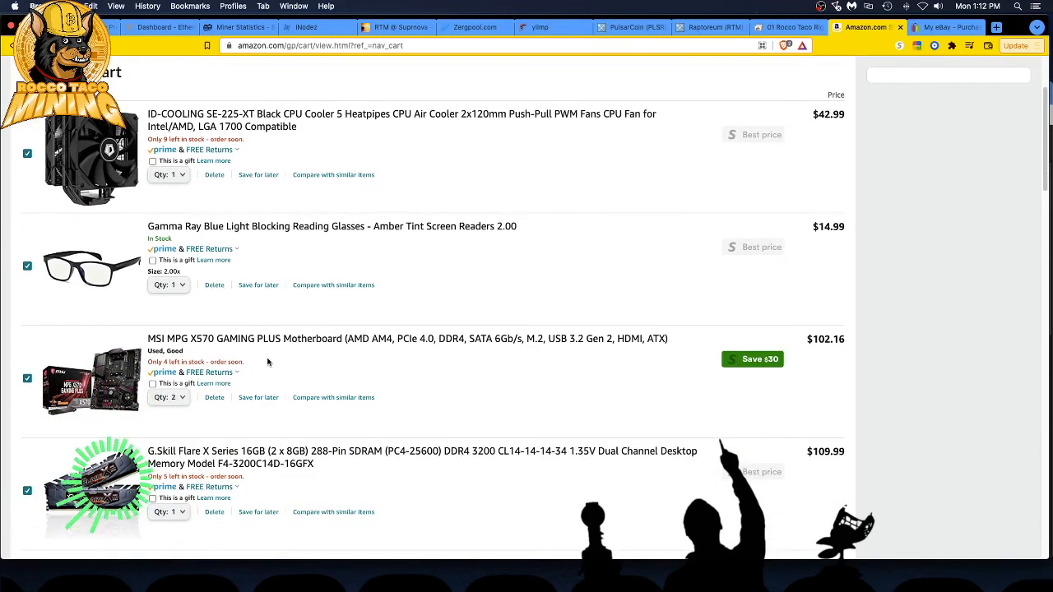
pyautogui.scroll(-3)
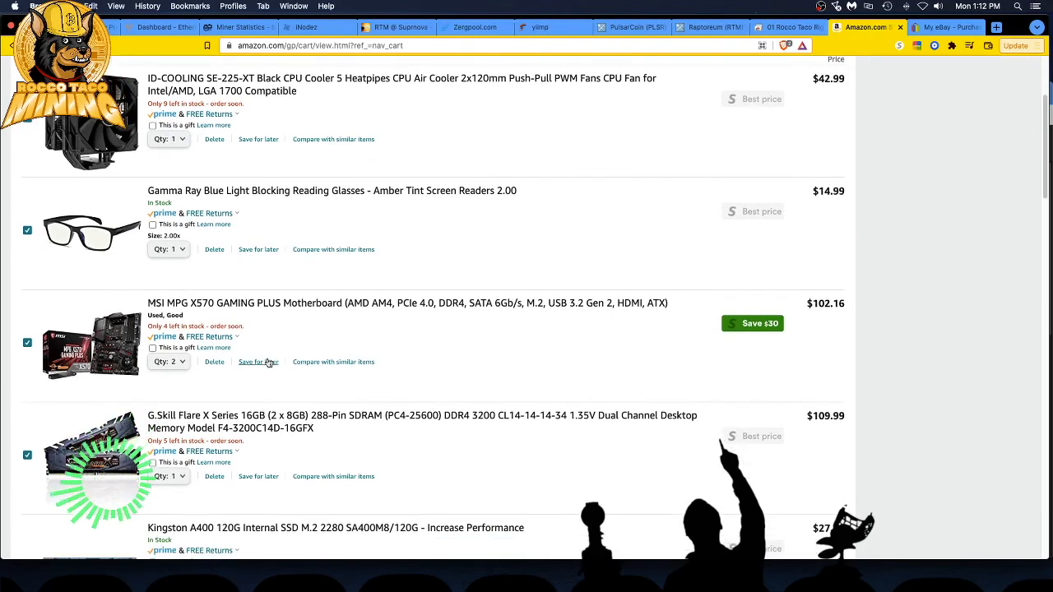
pyautogui.scroll(-3)
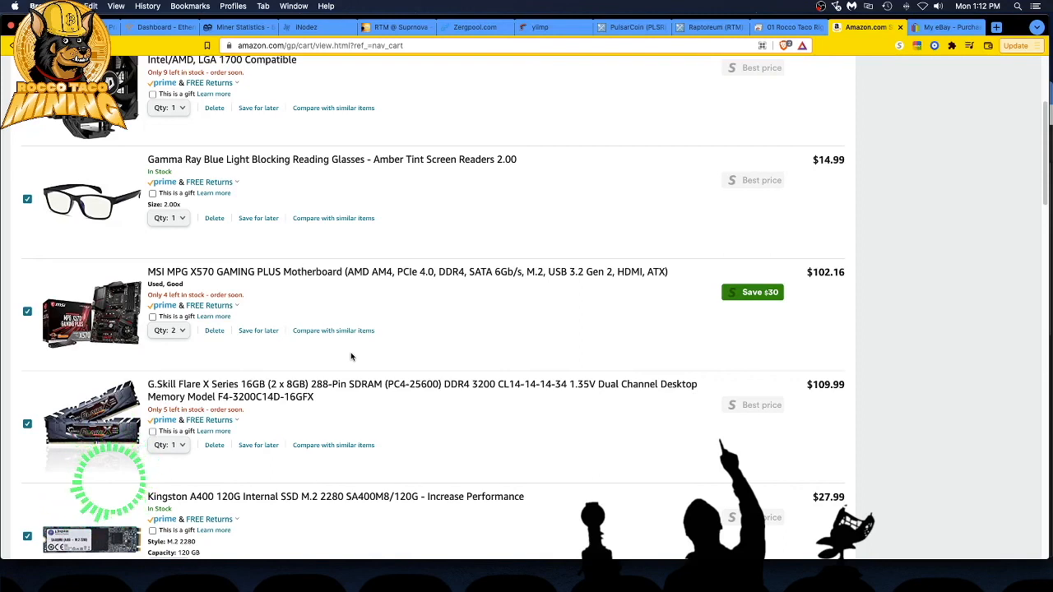
pyautogui.moveTo(325, 465)
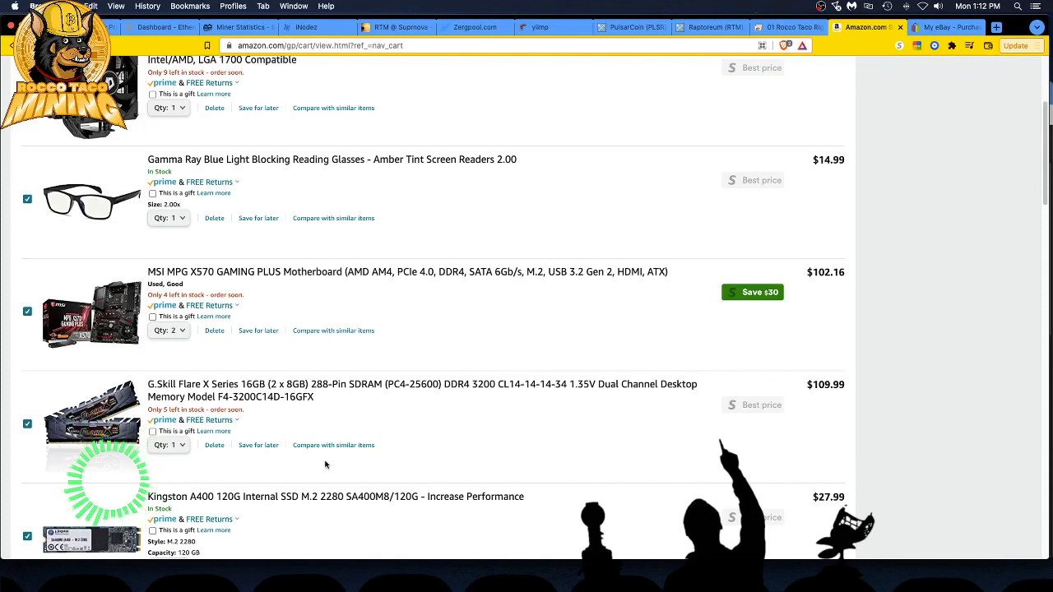